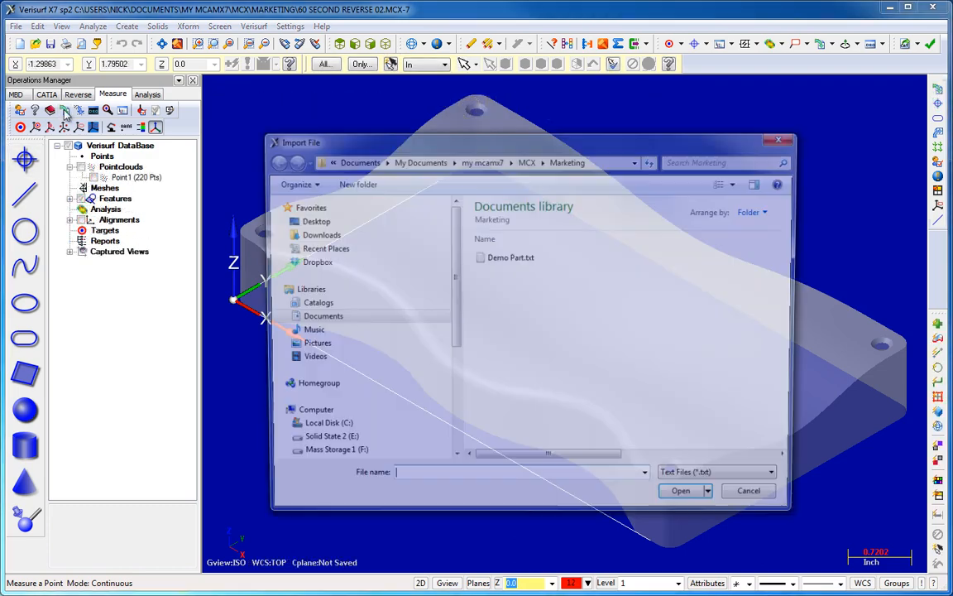
# Import the scanned sheet part file and show its registered scan mesh.
pyautogui.click(680, 490)
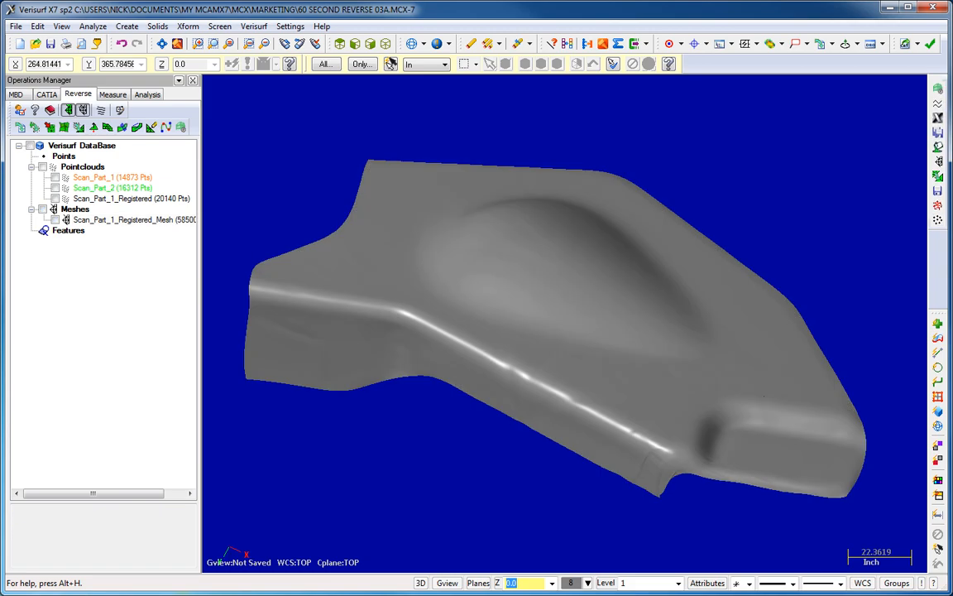
# Fit plane, sphere, cone, cylinder, circle and slot features to the block mesh via Edit Mesh.
pyautogui.rightClick(91, 219)
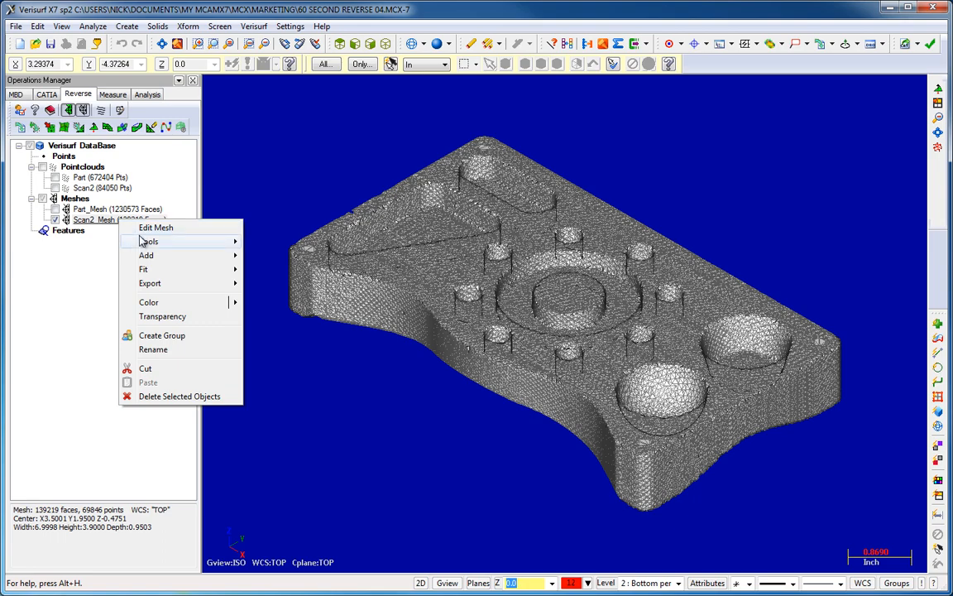
pyautogui.moveTo(145, 255)
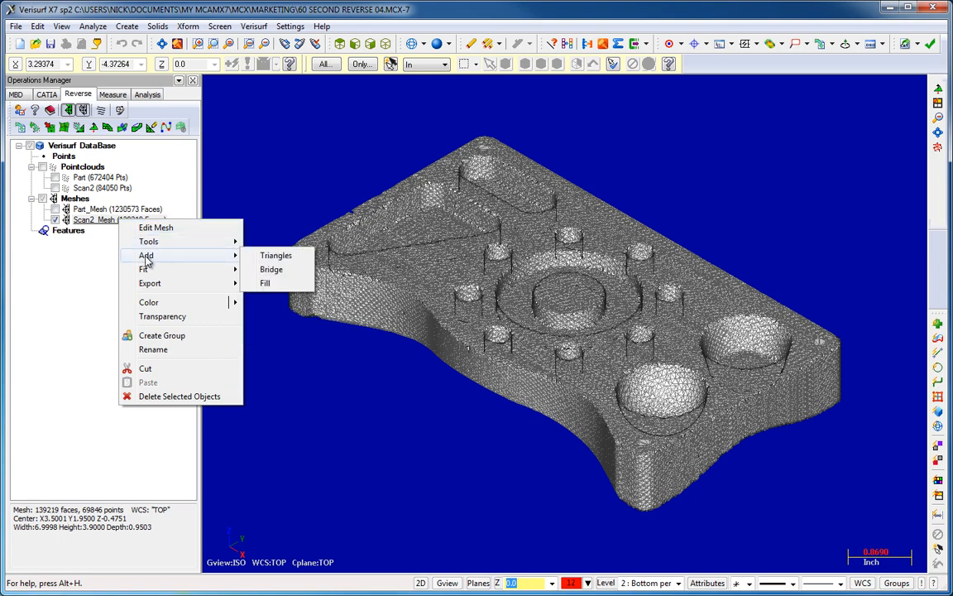
pyautogui.click(146, 268)
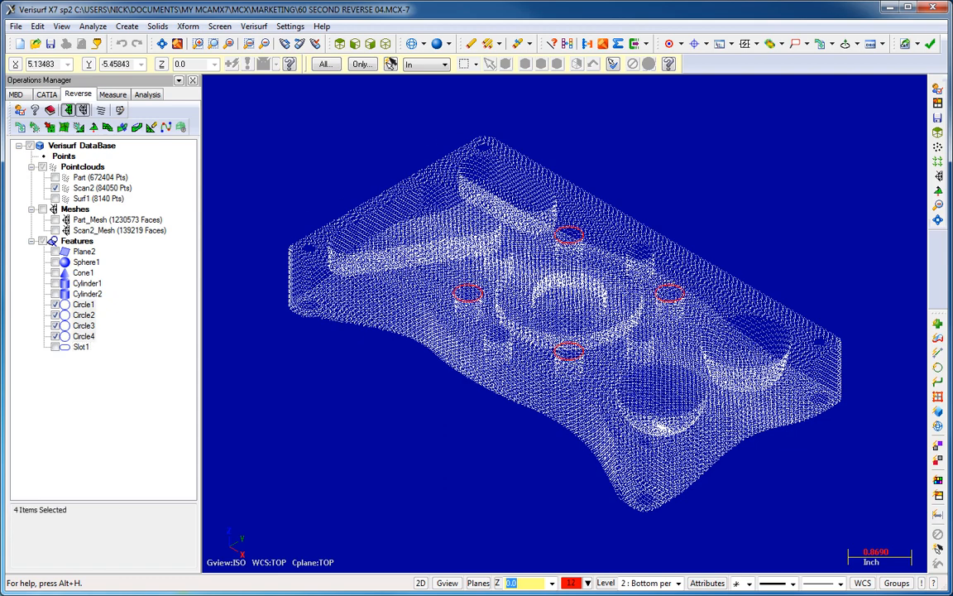
pyautogui.click(86, 262)
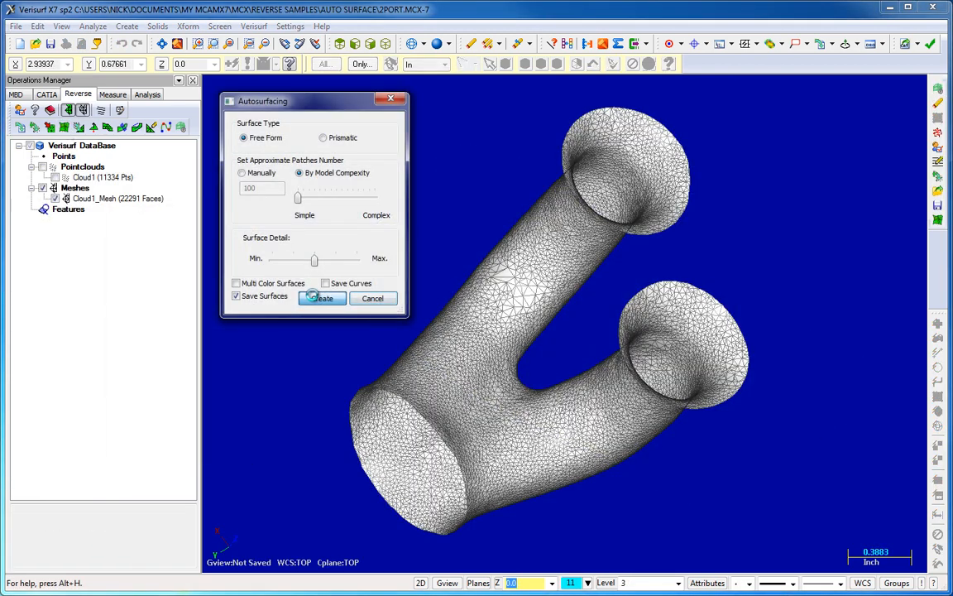
# Create automatic surfaces on the pipe mesh and a surface patch from the point grid.
pyautogui.click(321, 298)
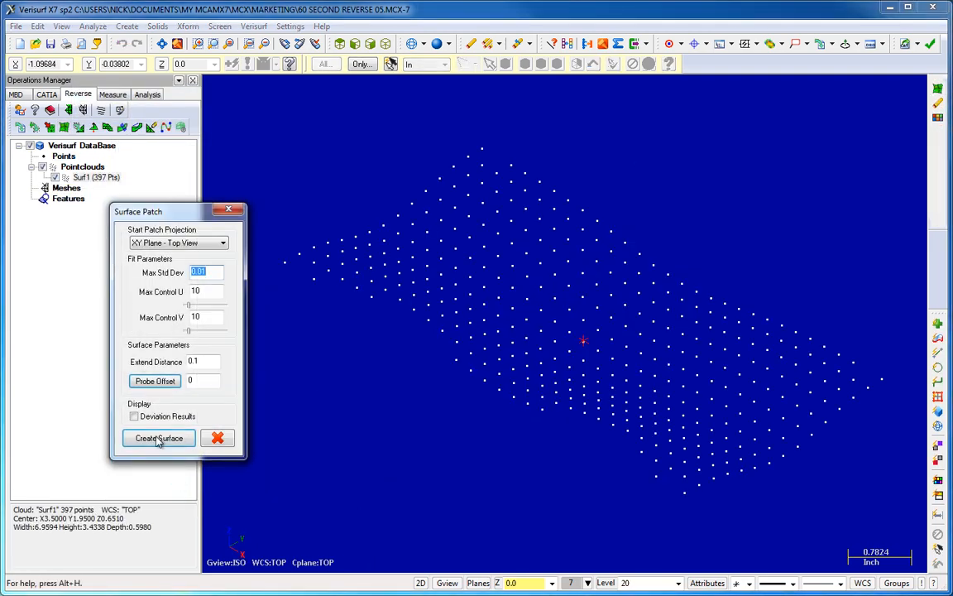
pyautogui.click(159, 437)
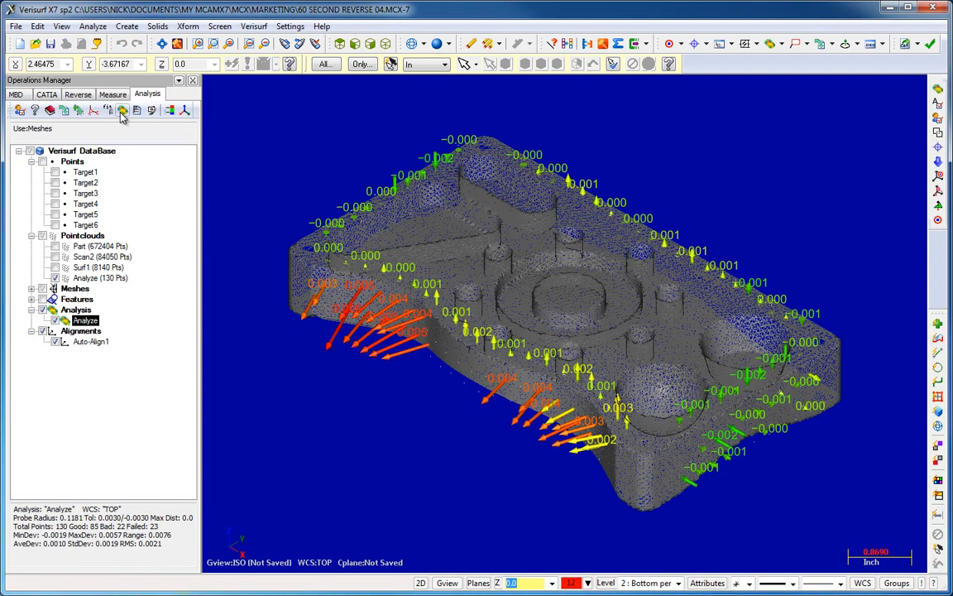
# Display the block's fitted Sphere1, Cone1 and Cylinder features colour-coded in the Reverse tab.
pyautogui.click(113, 93)
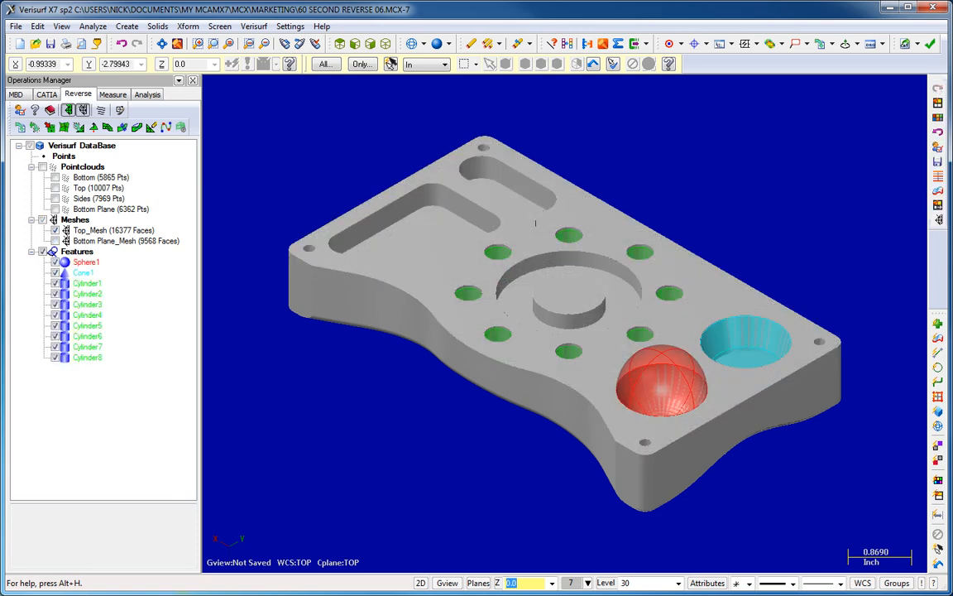
# Probe five points in the spherical pocket and accept Sphere1 with a 0.0000 fit.
pyautogui.click(113, 93)
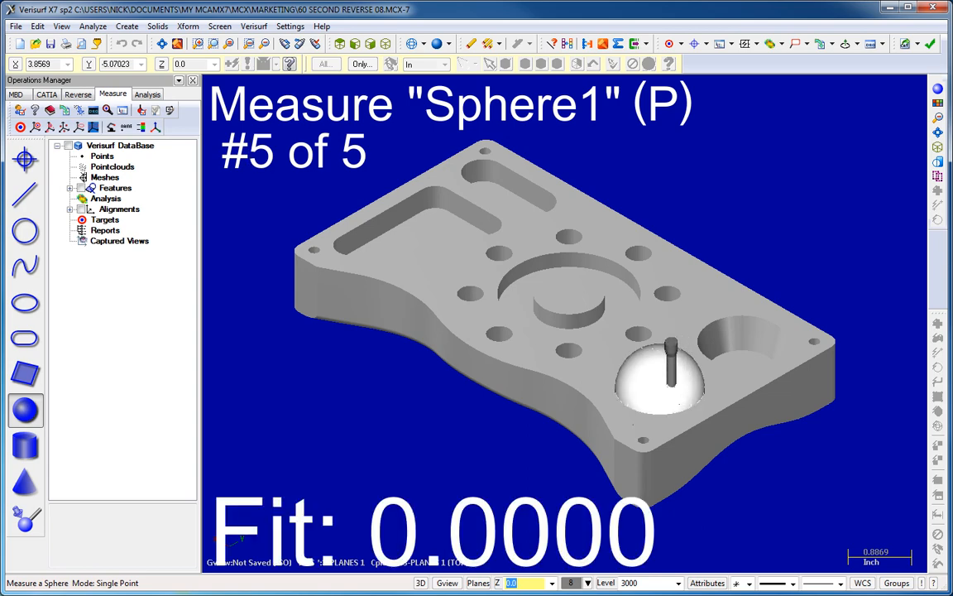
pyautogui.click(157, 26)
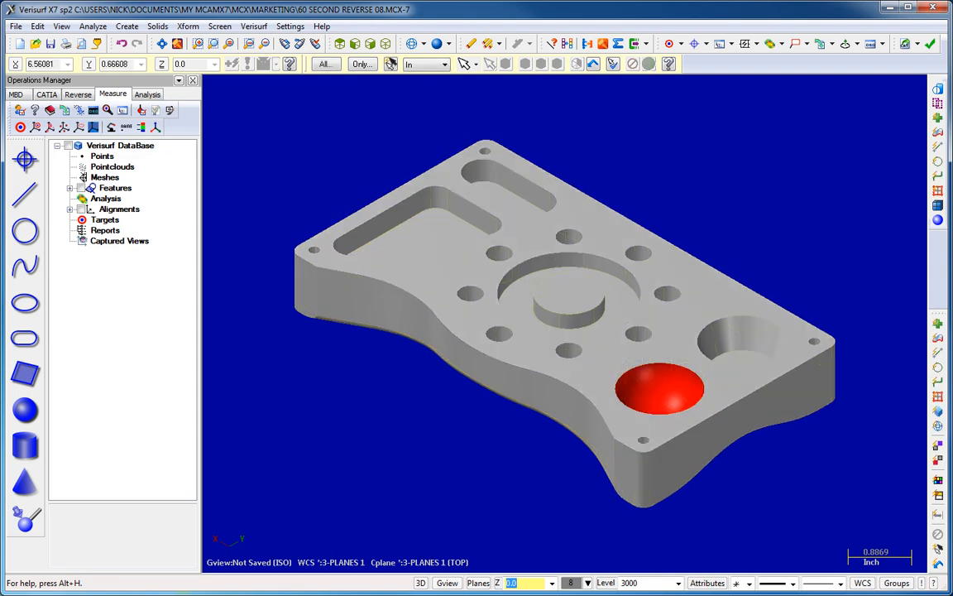
pyautogui.click(159, 437)
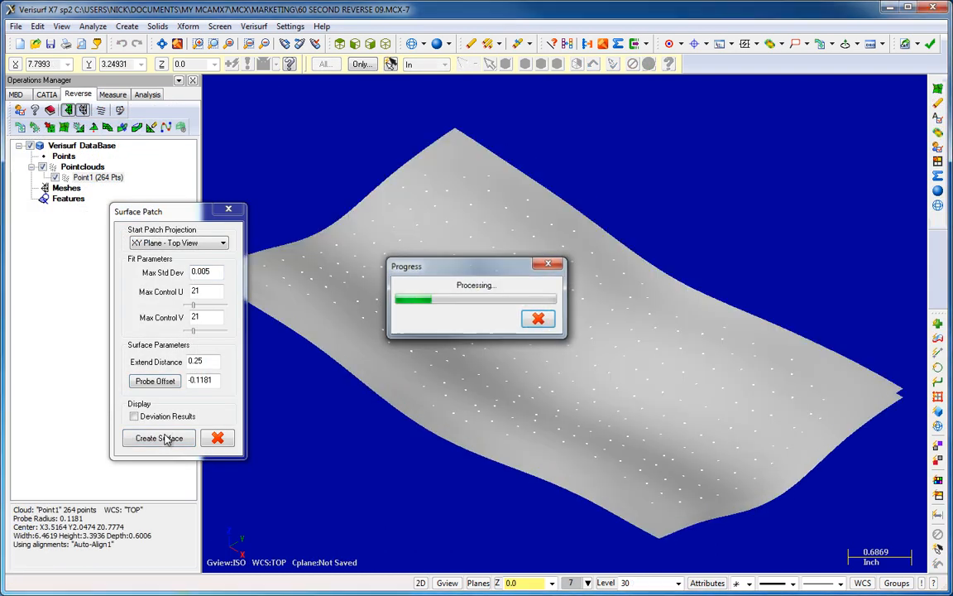
# Create the surface patch through the 264-point cloud and select Point1 for analysis.
pyautogui.click(157, 437)
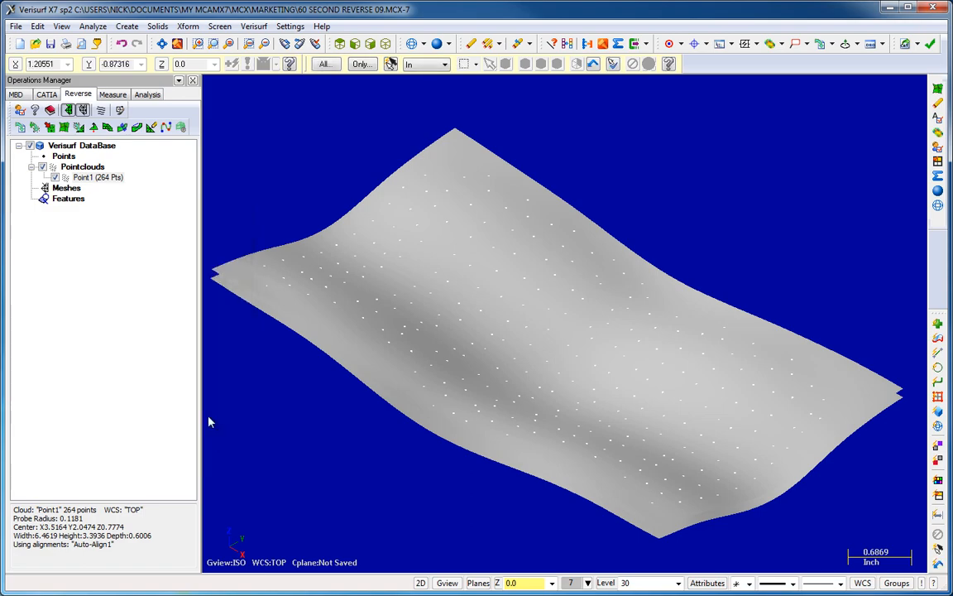
pyautogui.click(145, 92)
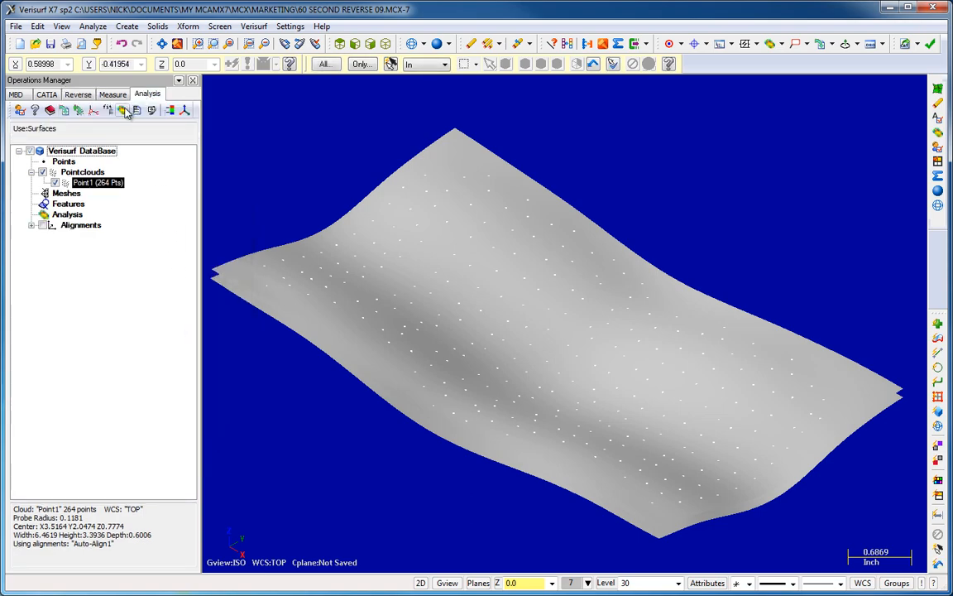